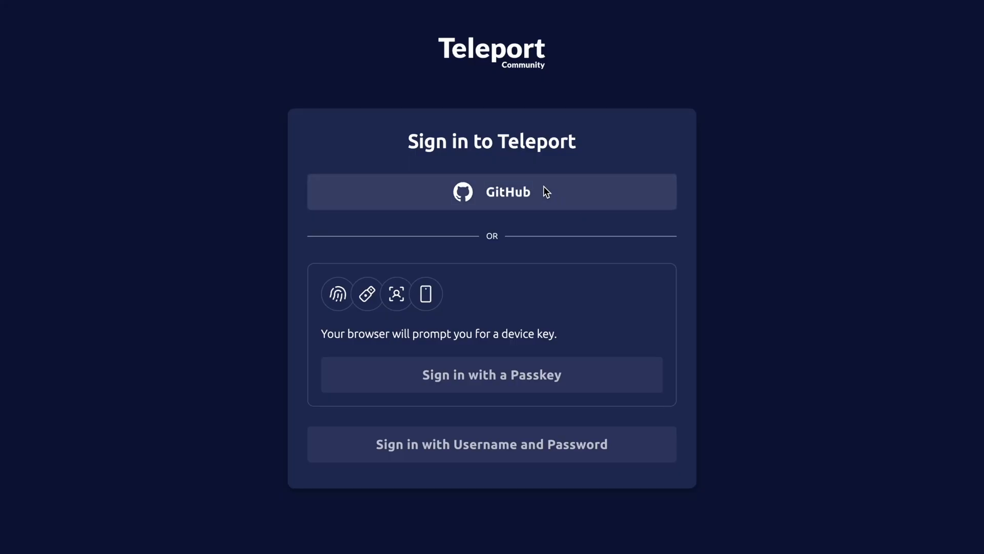
- Sign in with GitHub and connect to the pihole SSH server as pi
click(491, 191)
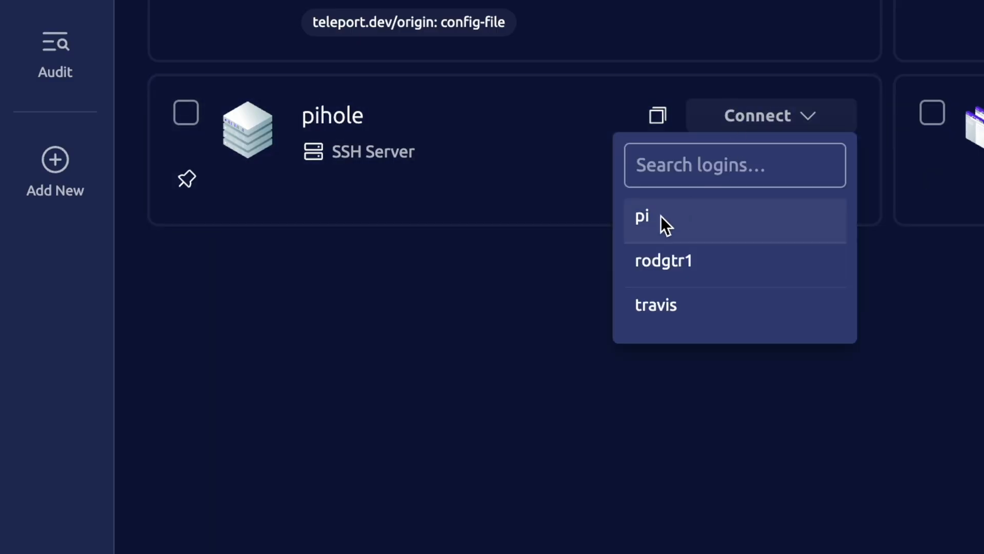
click(641, 215)
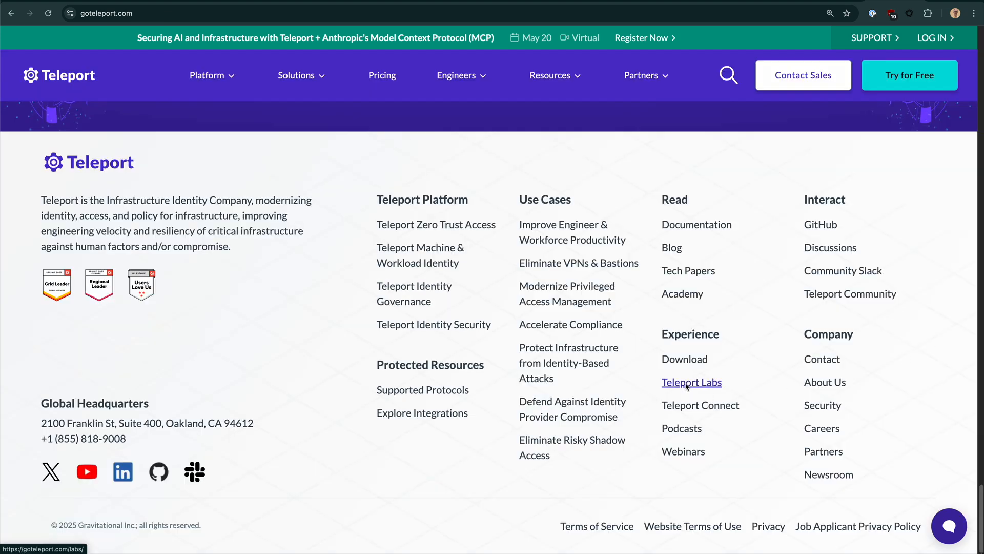
- Open Teleport Labs from the site footer and scroll to the Connecting Resources labs
click(692, 382)
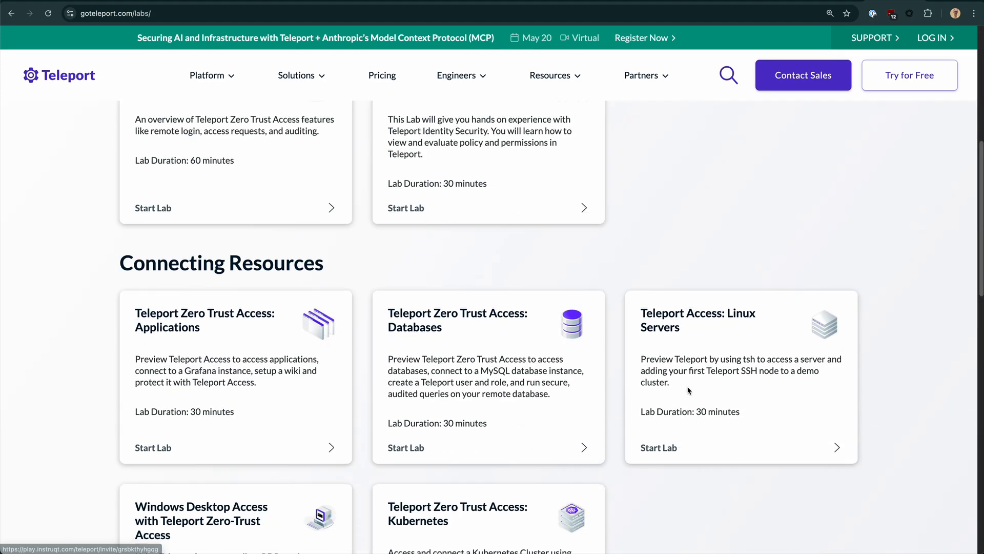
scroll(down, 3)
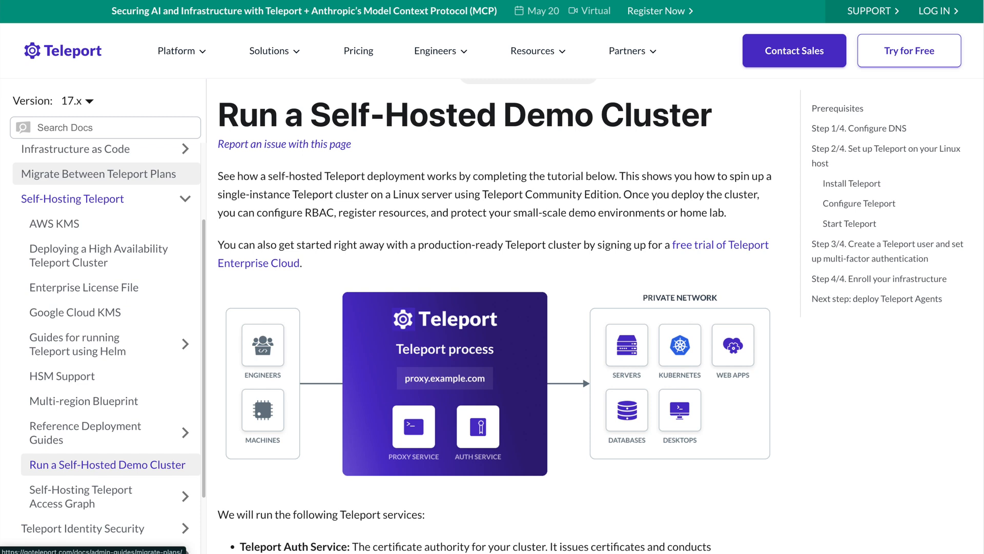
scroll(down, 3)
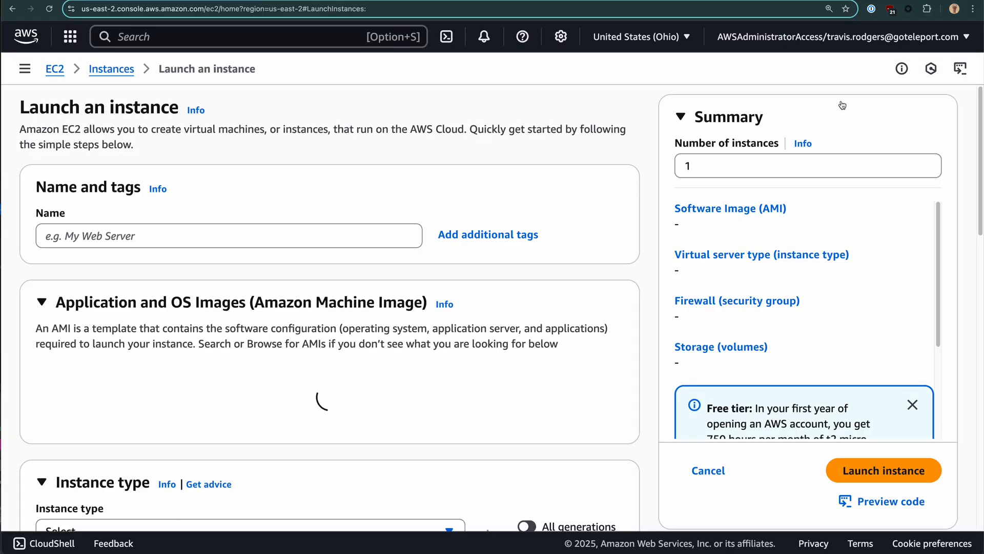
- Name the Ubuntu 24.04 t2.micro instance and set its key pair, VPC and security group
text(teleport-c)
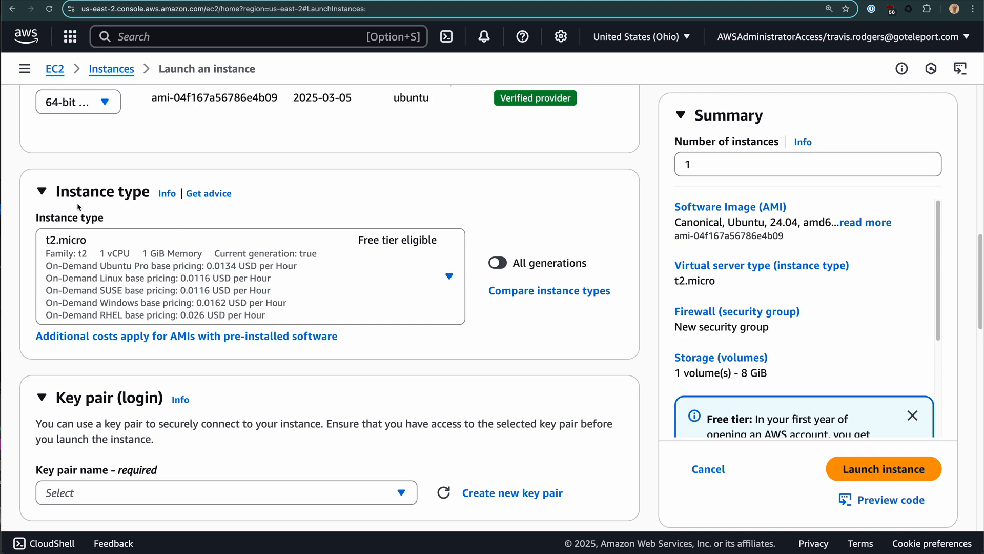
text(tra)
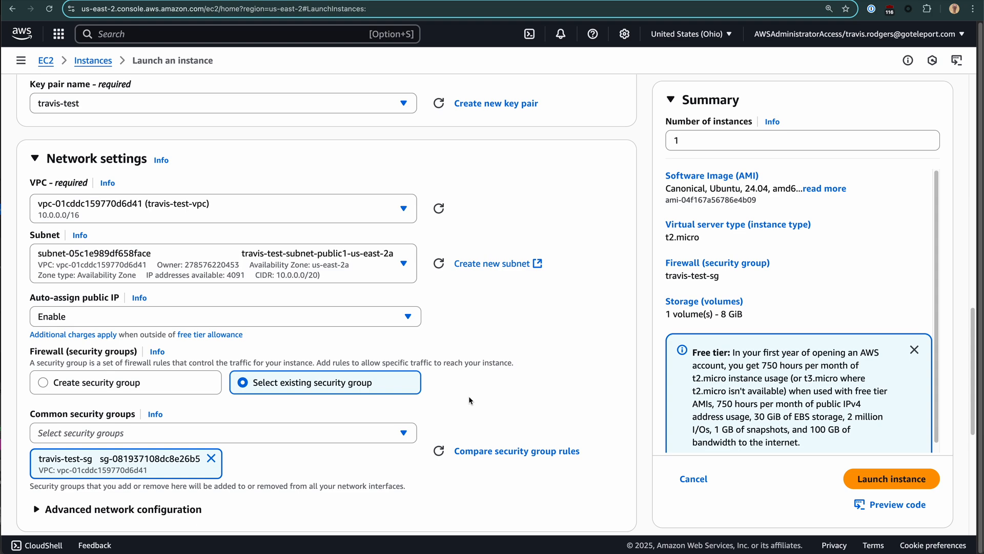
scroll(down, 3)
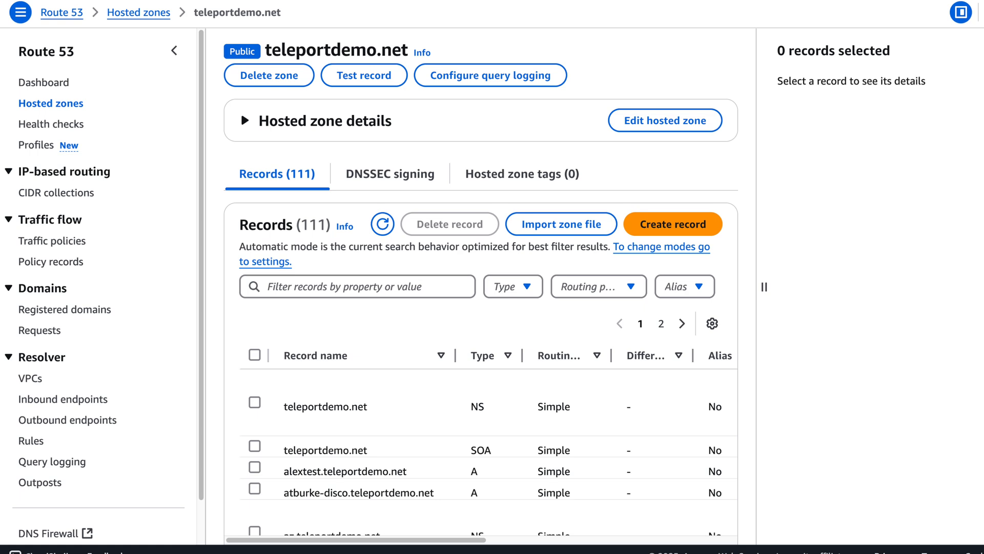
- Create the subdomain A record in teleportdemo.net and start a '*.travis' wildcard record
click(672, 224)
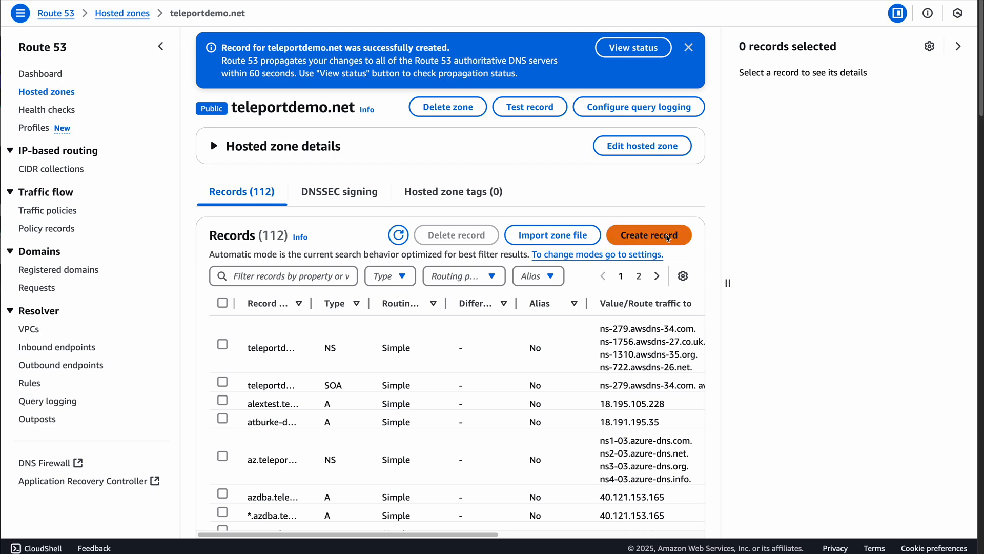
click(649, 235)
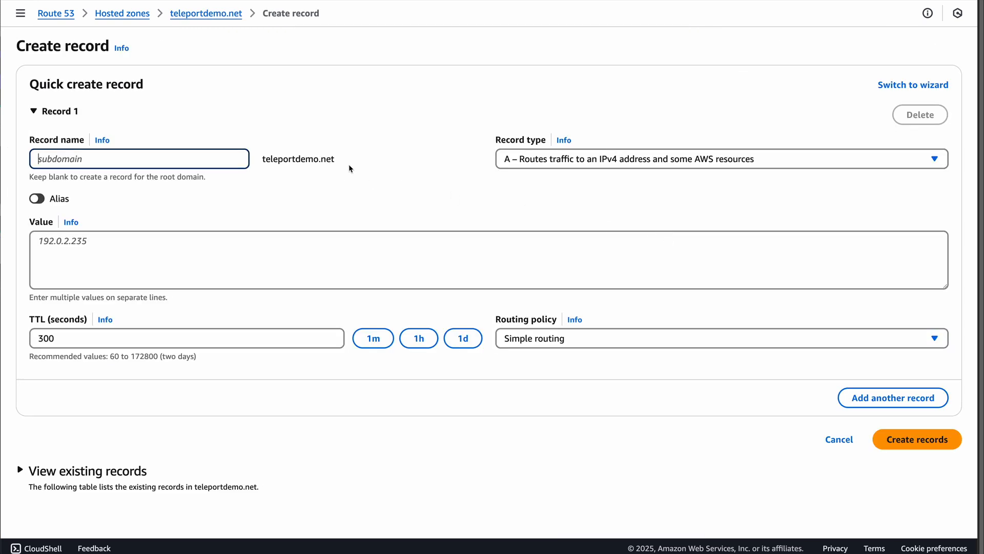
text(*.travis)
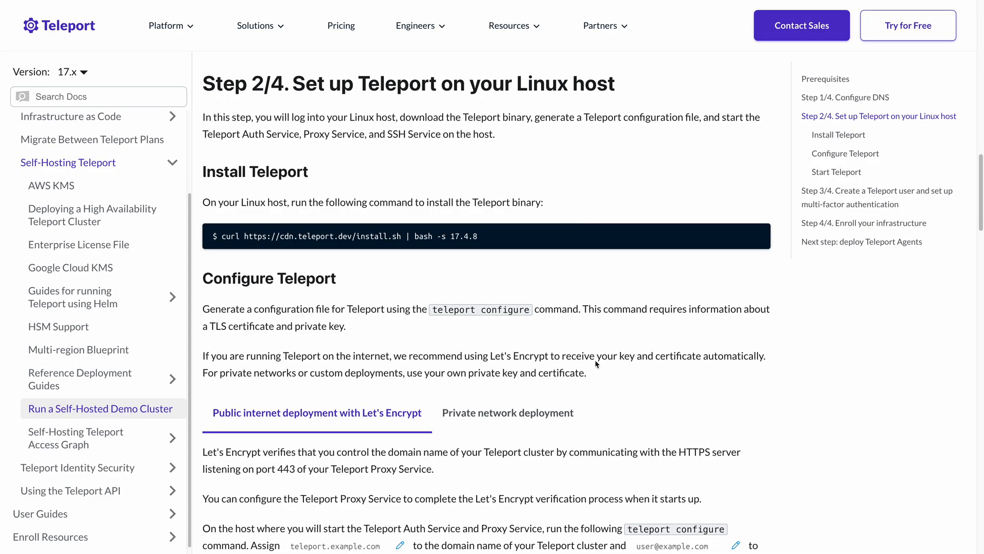
mouse_move(689, 273)
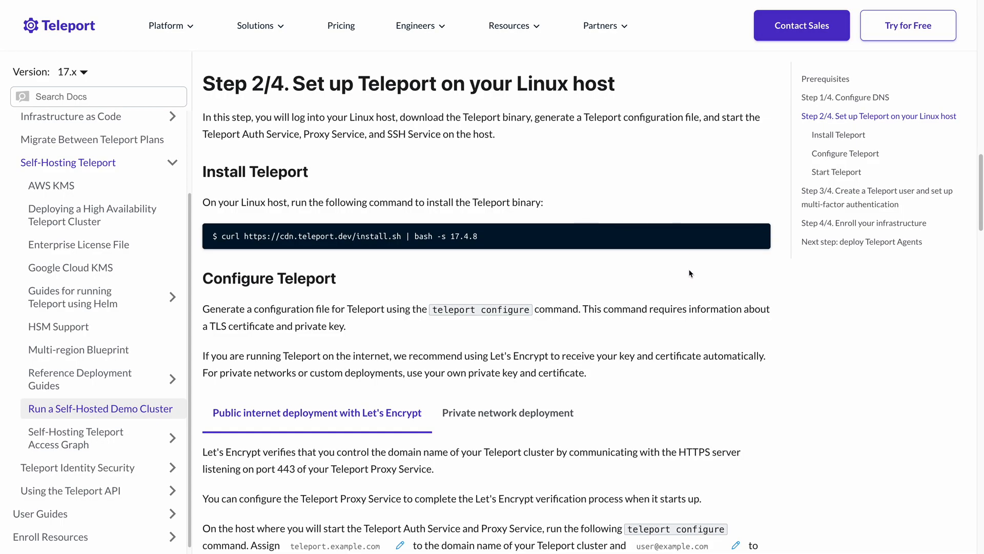
click(743, 236)
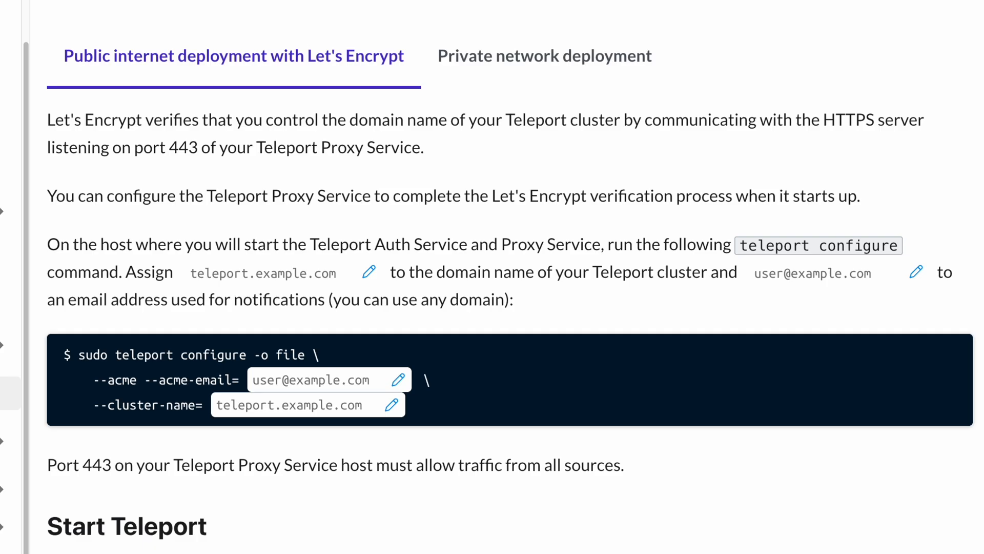
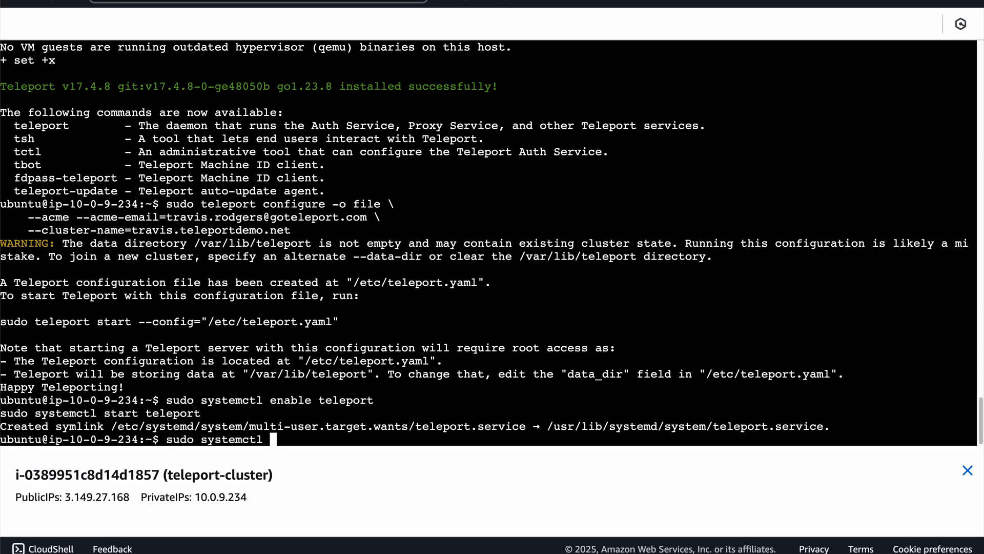
- Check the teleport service status after installing, configuring and starting Teleport
text(status telepor)
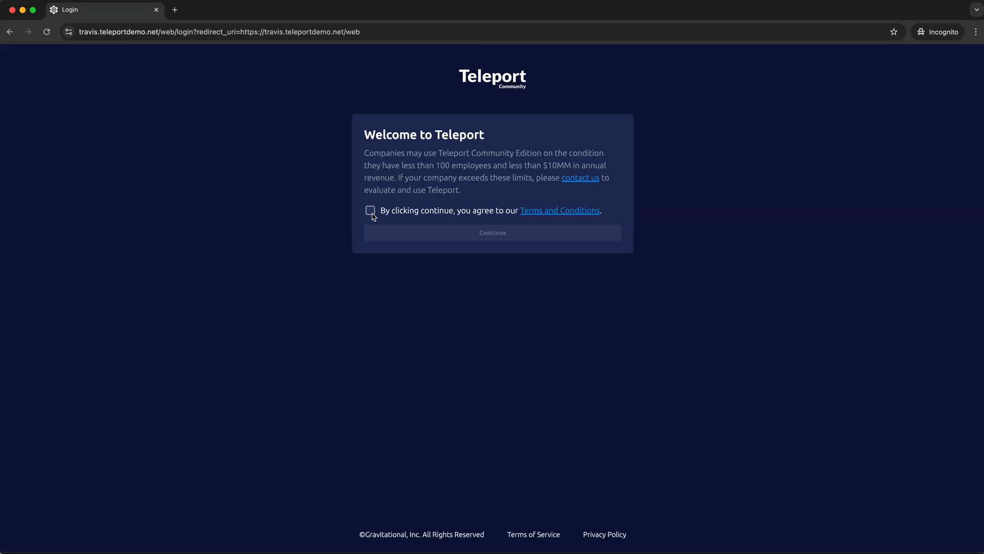
- Accept the Community Edition Terms and Conditions on travis.teleportdemo.net's welcome page
click(370, 210)
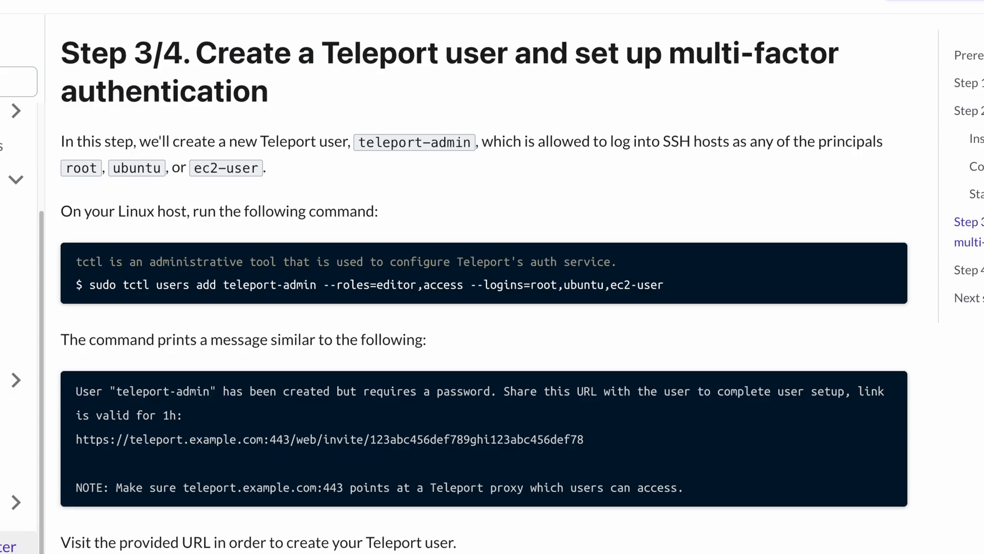
mouse_move(670, 289)
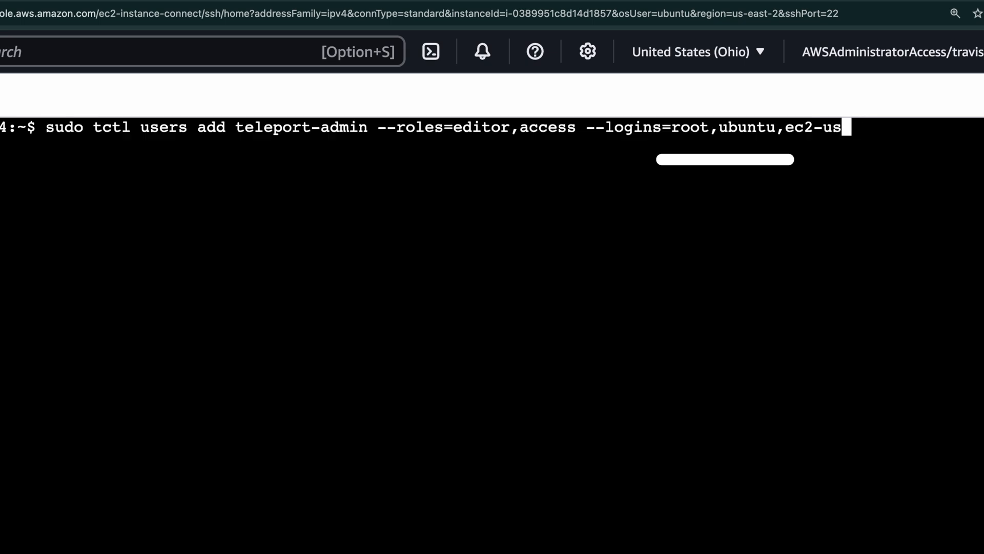
- Create the teleport-admin user with tctl and select its invite link
key(Backspace)
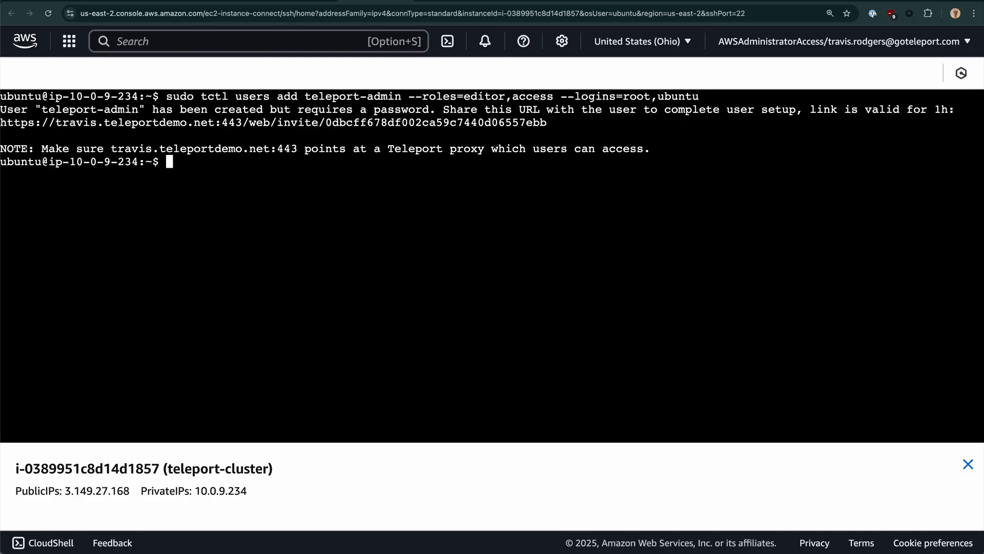
double_click(273, 122)
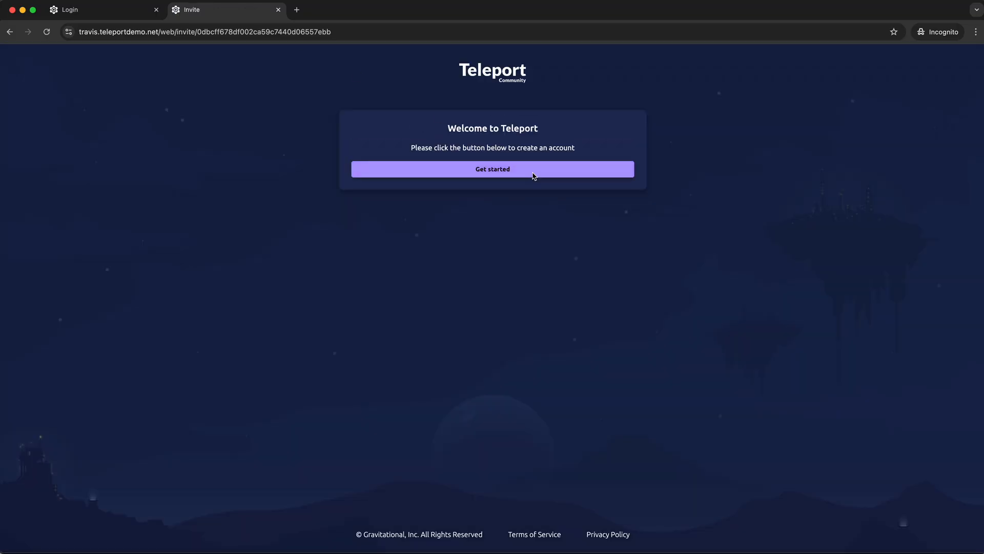
- Set a password for teleport-admin and go to the cluster
click(492, 169)
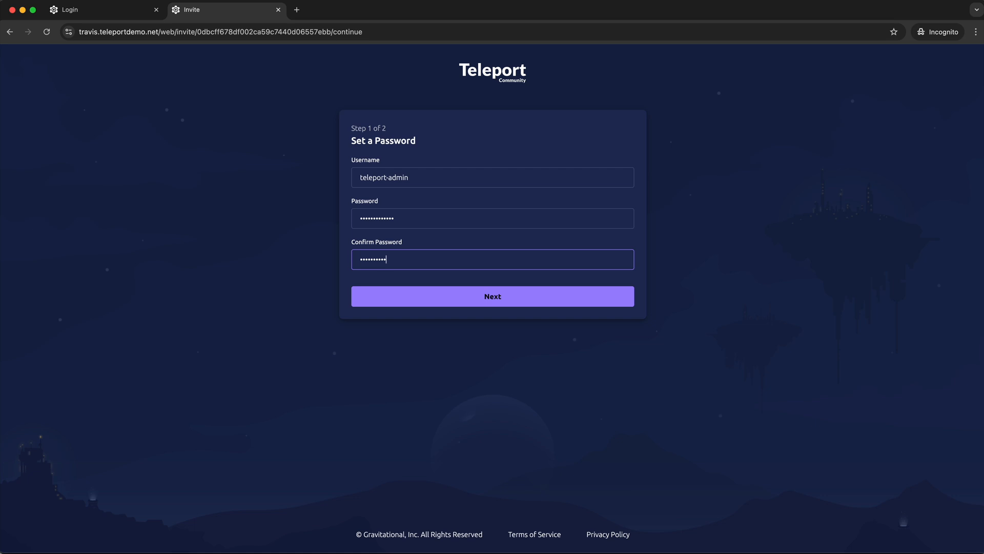
click(492, 296)
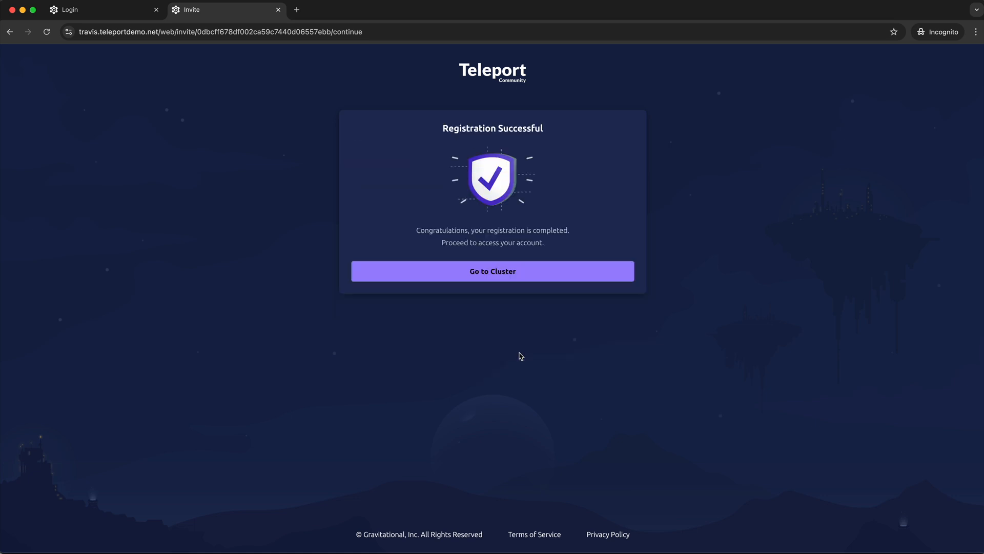
click(492, 271)
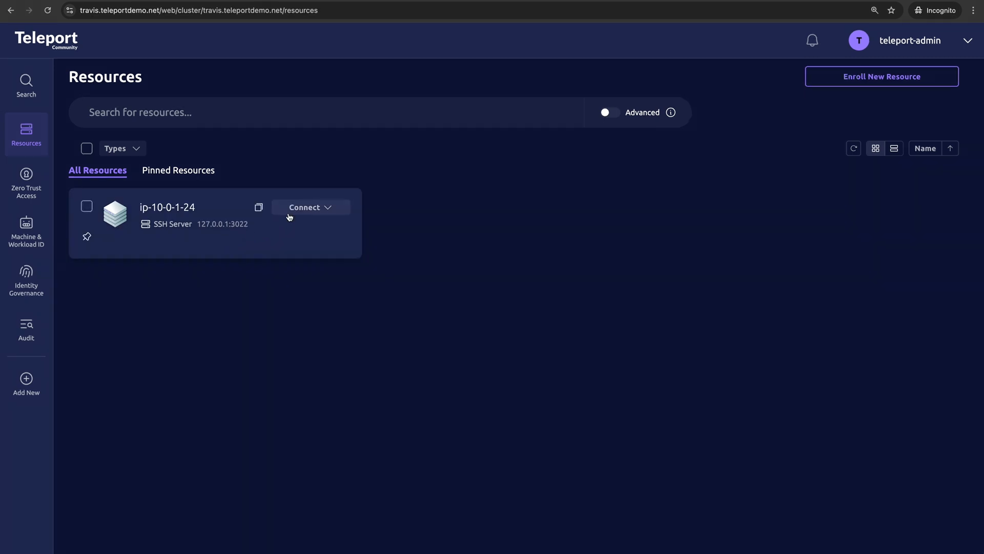
- Connect to ip-10-0-1-24 as ubuntu, then replay the 44-second session recording
click(307, 207)
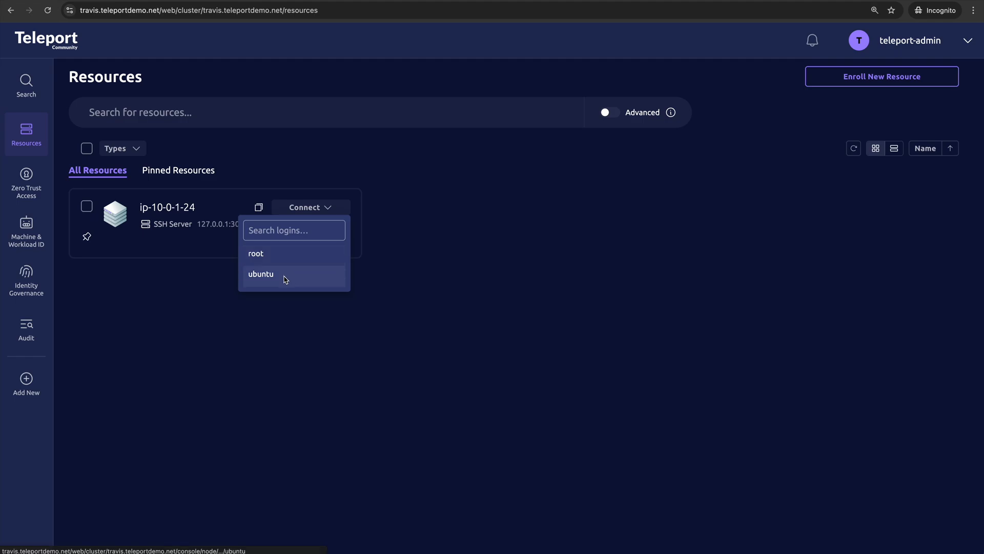
click(261, 274)
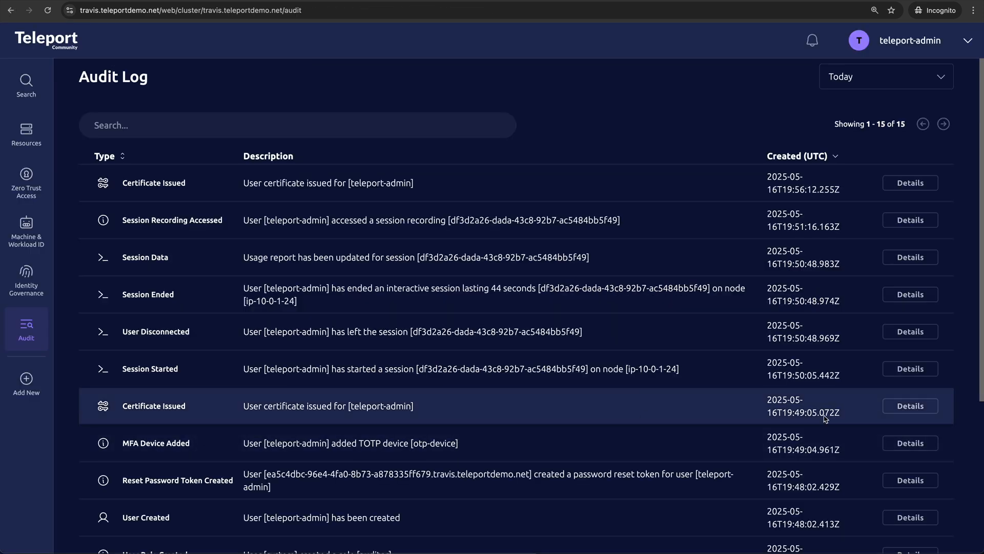
click(909, 406)
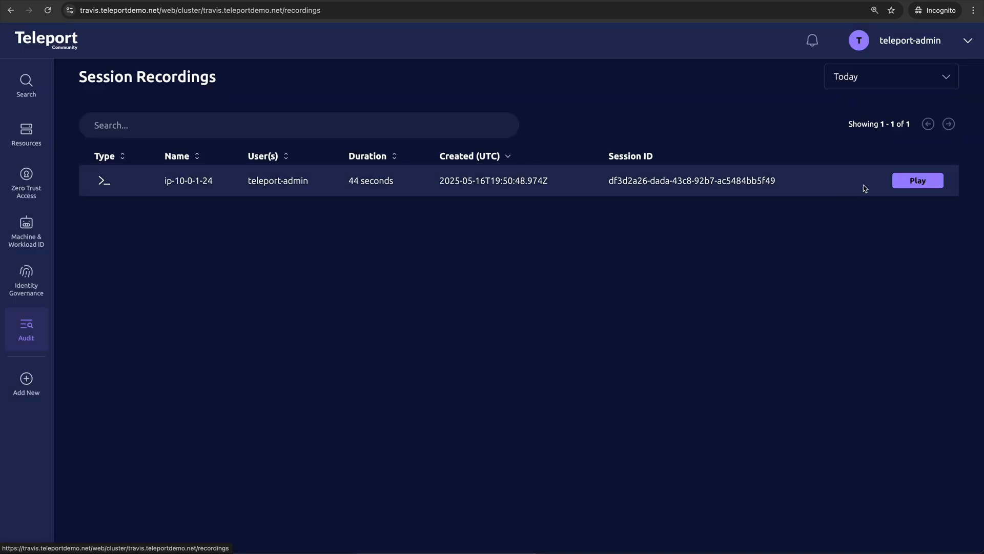
click(917, 180)
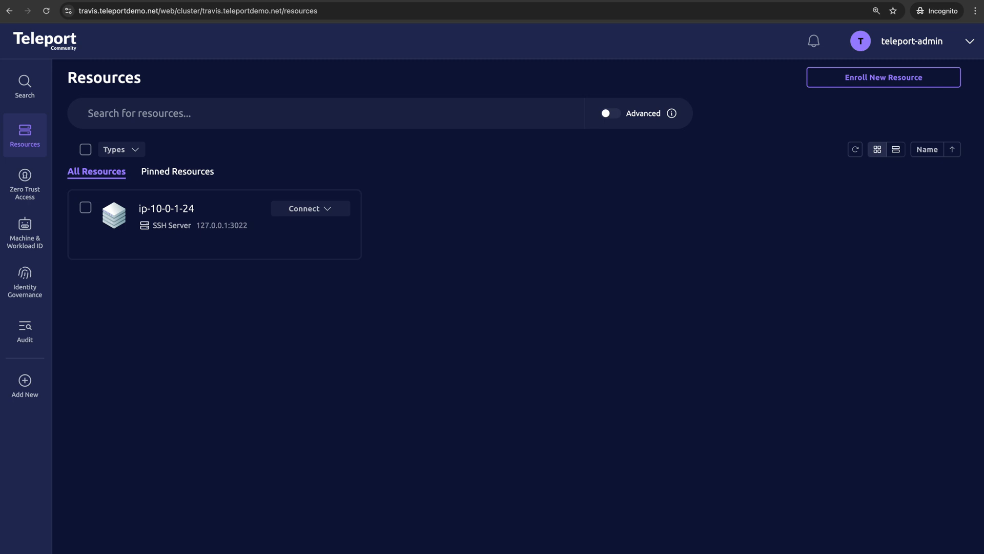
- Scroll the Add New resource catalogue, then show Bots, Enroll New Bot and Workload Identity options
click(25, 384)
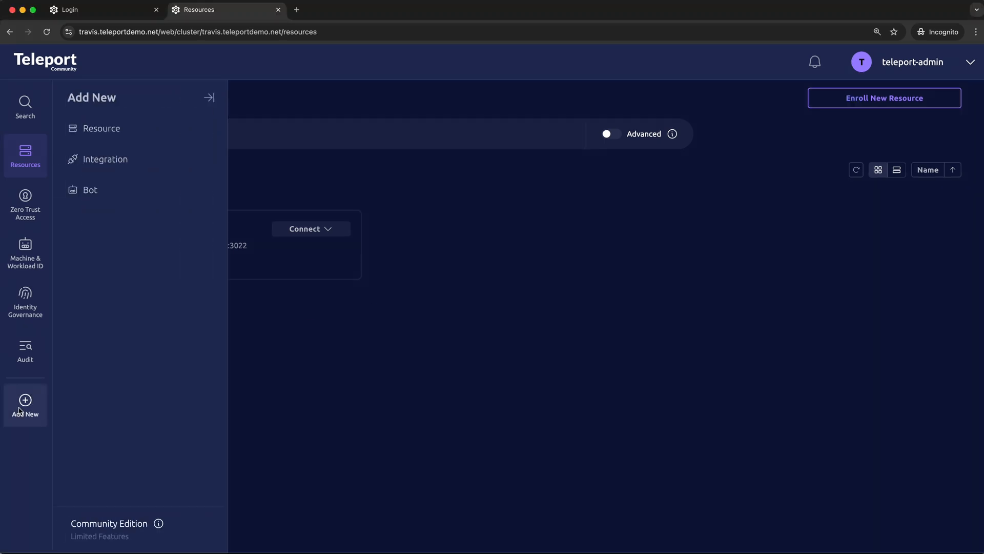
click(101, 128)
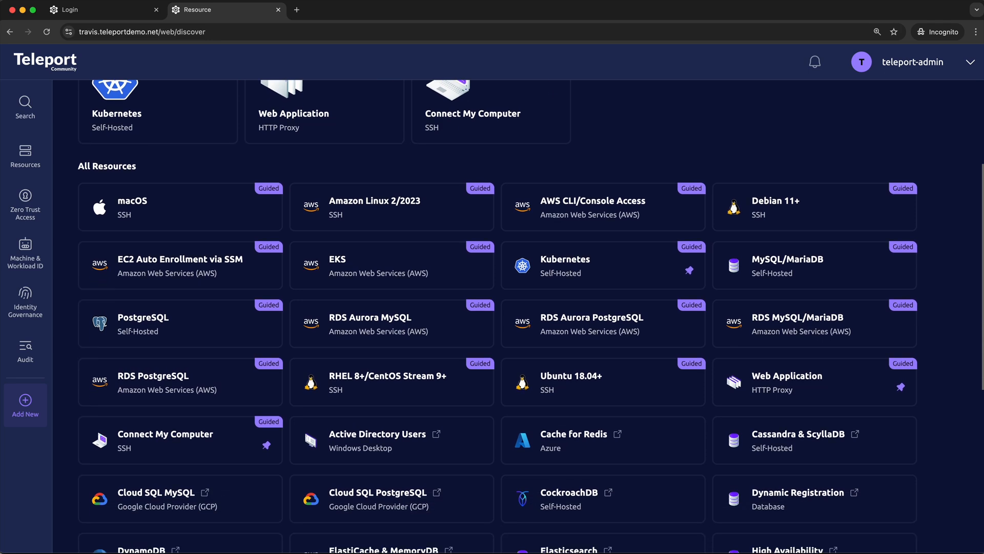
scroll(down, 3)
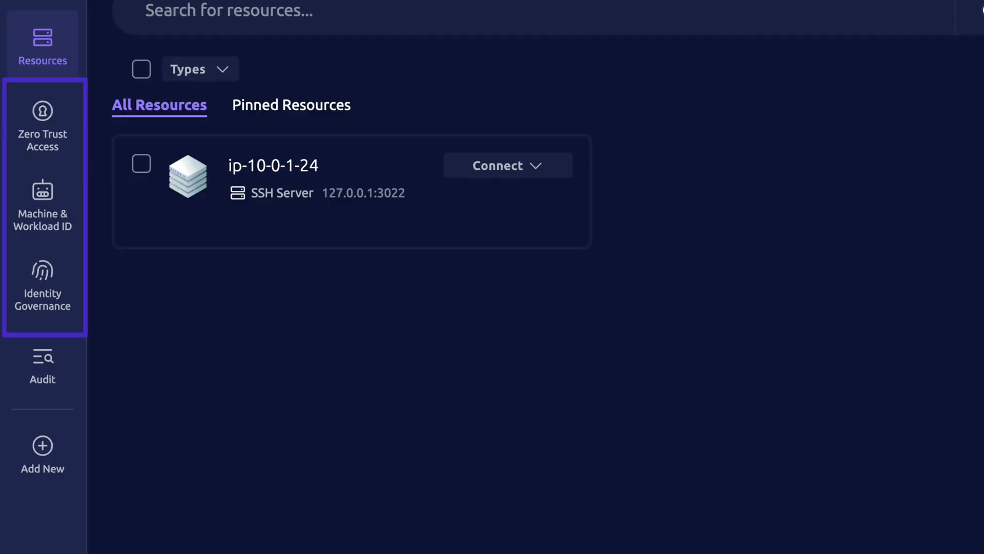
click(42, 123)
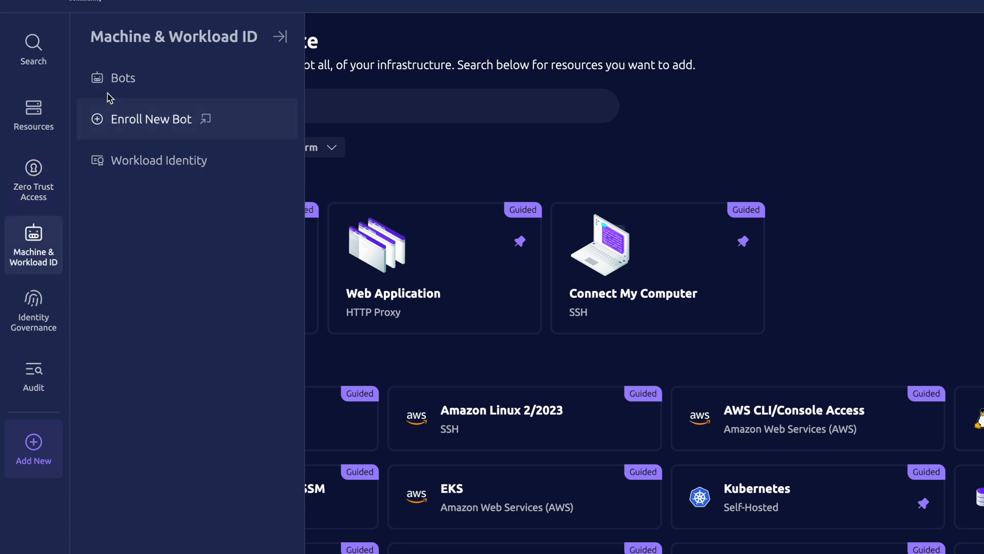
- View the Bots intro, Identity Governance options, and the Identity Security Dashboard and Crown Jewels menu
click(123, 78)
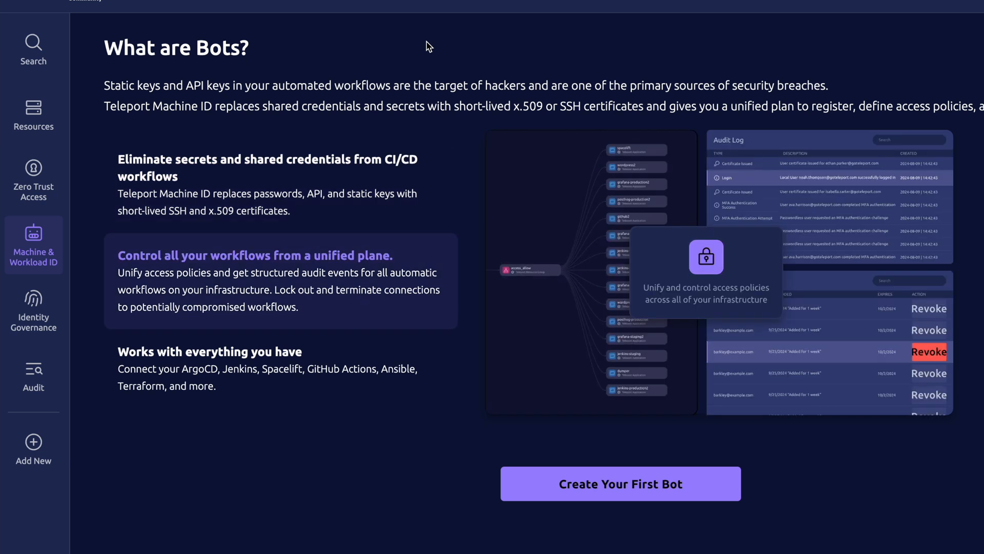
click(33, 308)
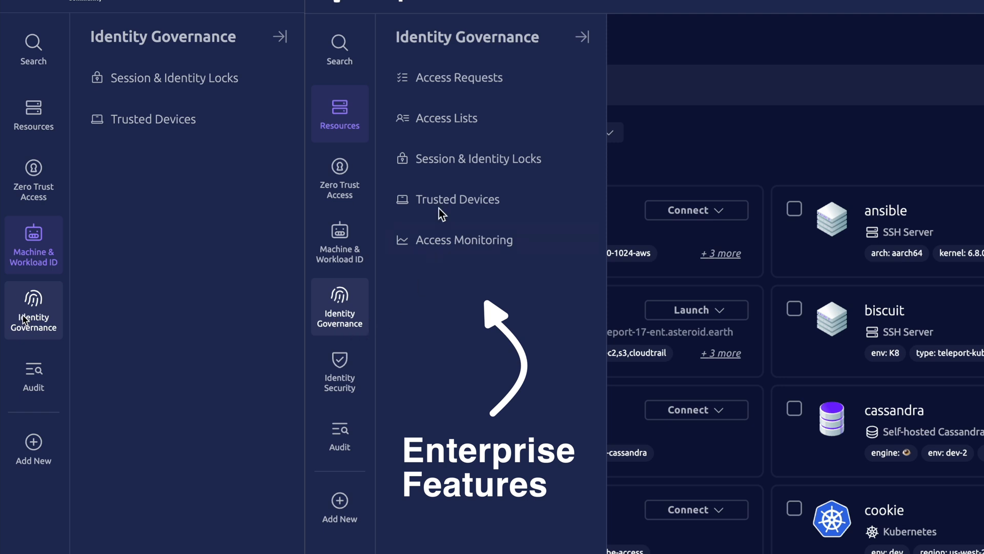
mouse_move(489, 158)
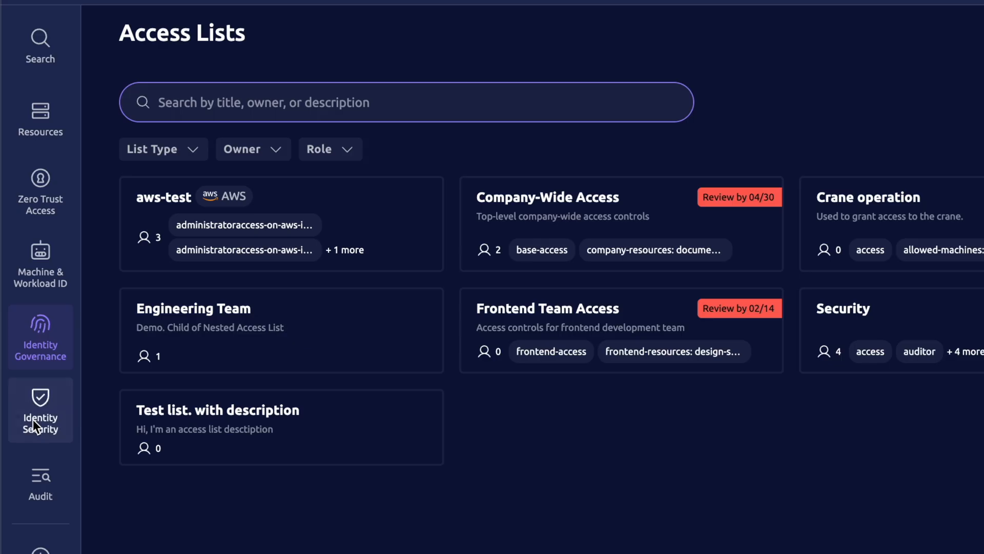
click(40, 411)
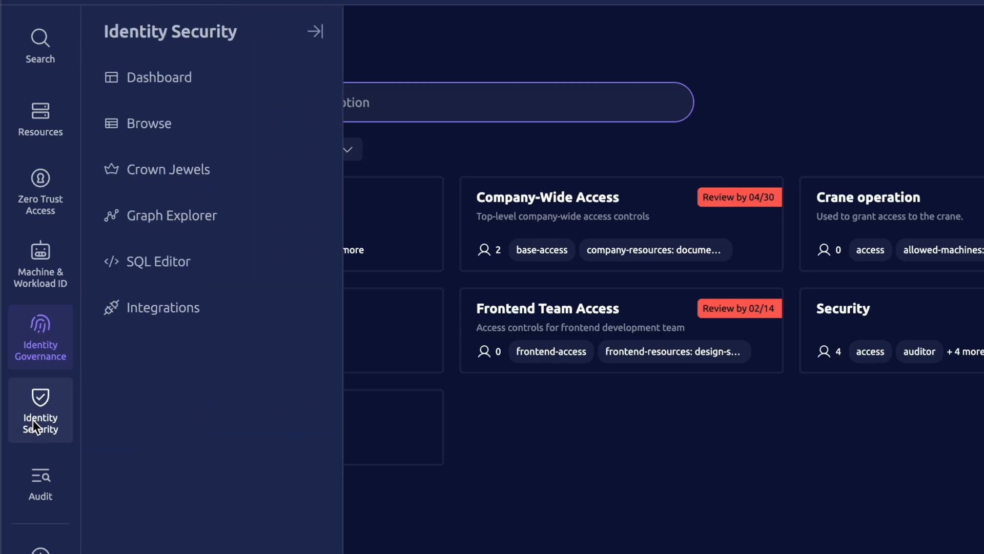